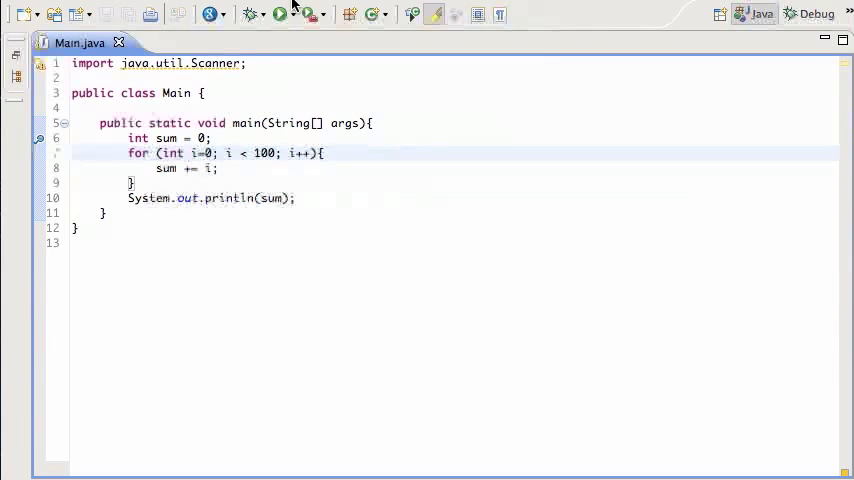
Step: Run the program to check the sum, close its output, and edit the loop variable 'i'
{"action": "left_click", "coordinate": [280, 13]}
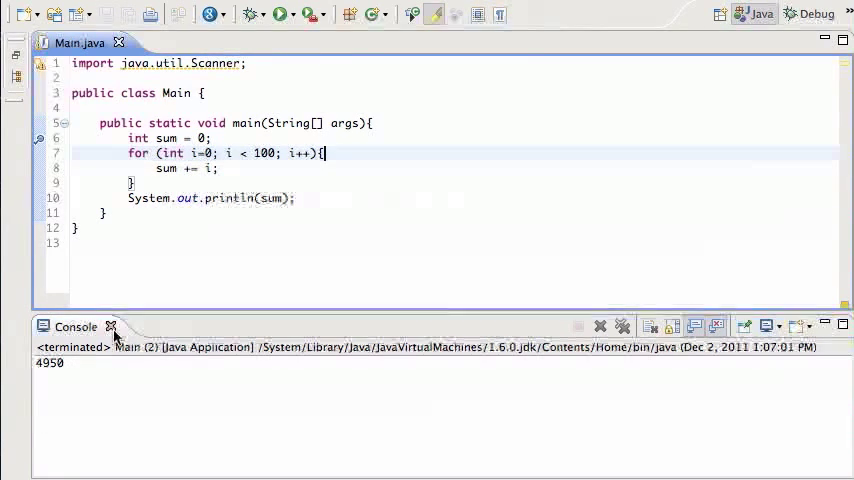
{"action": "left_click", "coordinate": [111, 327]}
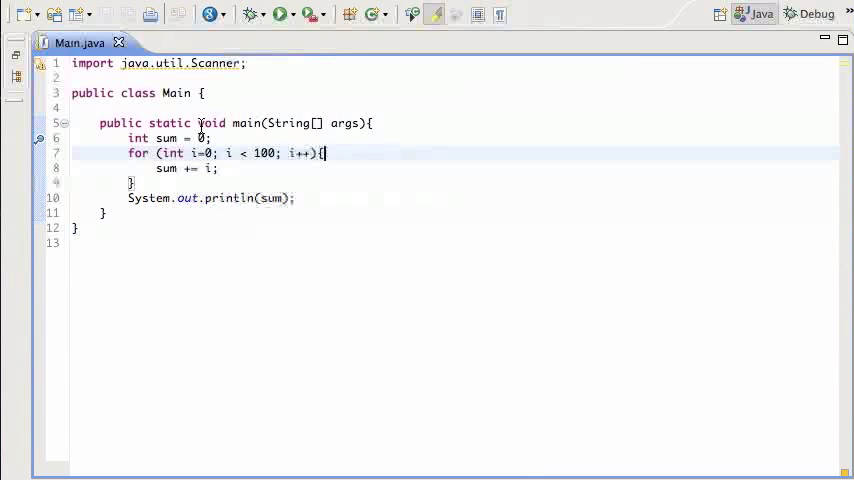
{"action": "double_click", "coordinate": [165, 168]}
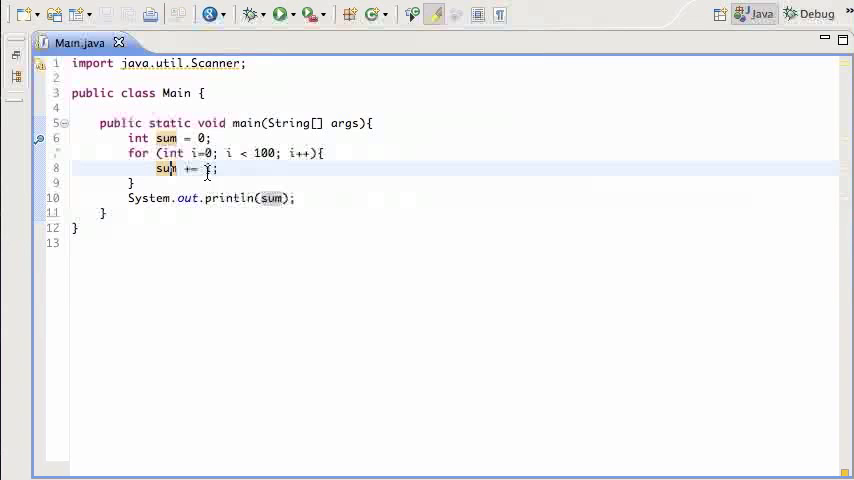
{"action": "type", "text": "i"}
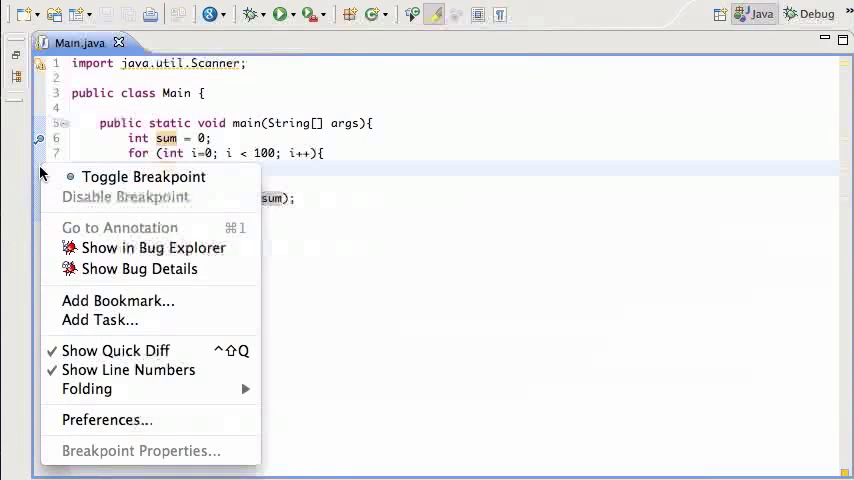
{"action": "mouse_move", "coordinate": [143, 177]}
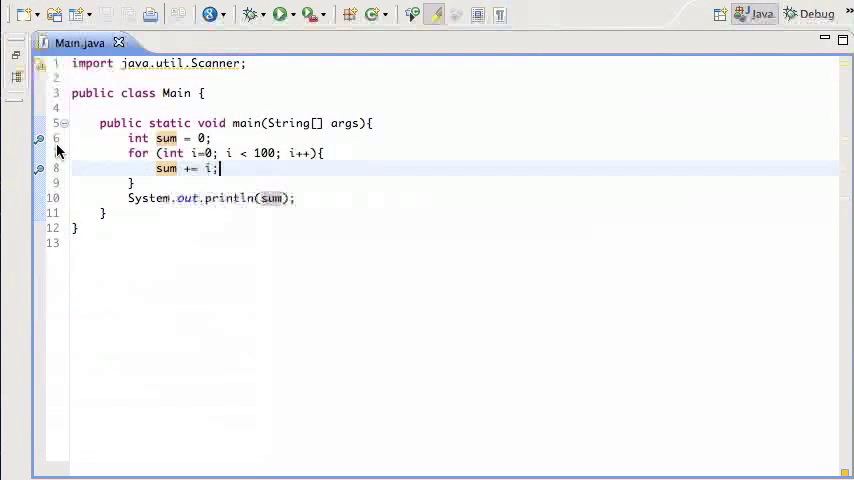
Step: Add a breakpoint beside the loop, then accept and remember the switch to the Debug perspective
{"action": "right_click", "coordinate": [45, 153]}
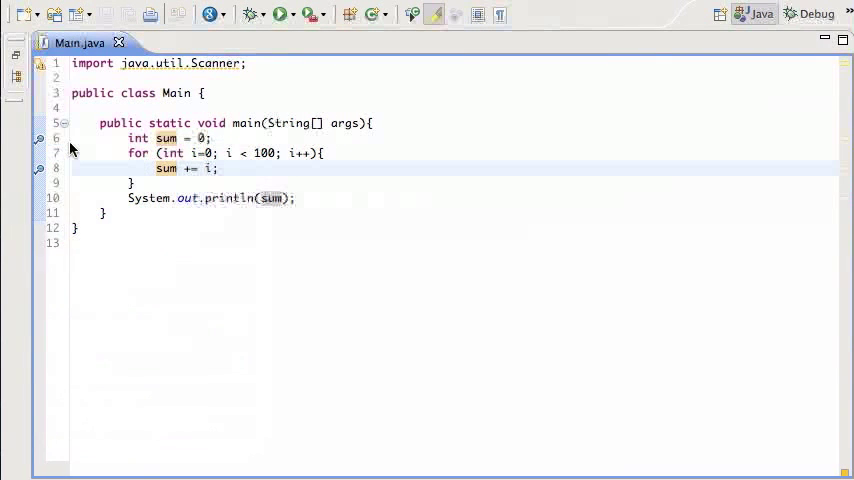
{"action": "right_click", "coordinate": [42, 170]}
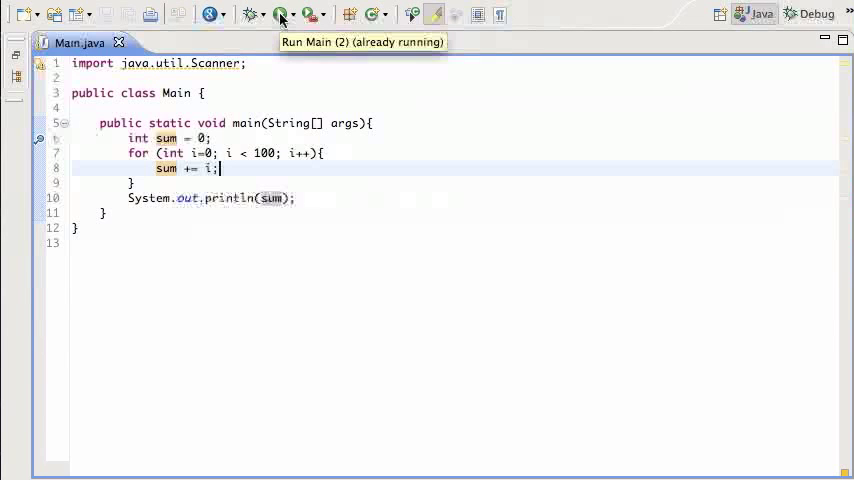
{"action": "mouse_move", "coordinate": [248, 14]}
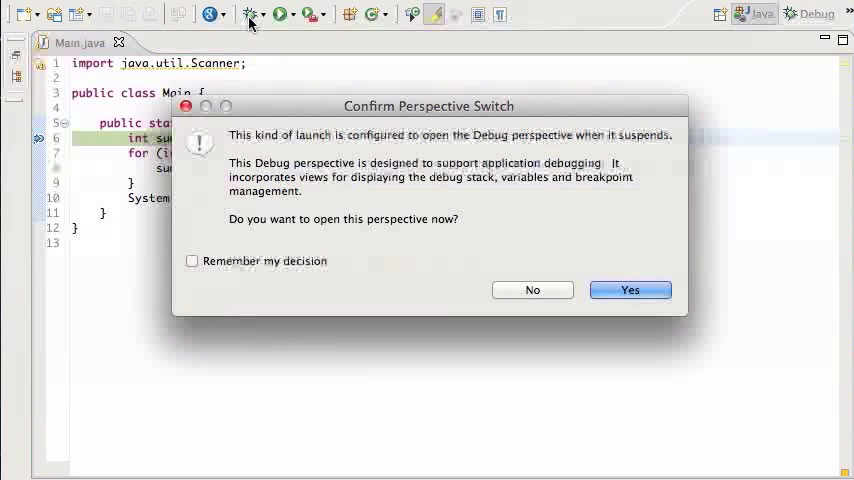
{"action": "mouse_move", "coordinate": [283, 266]}
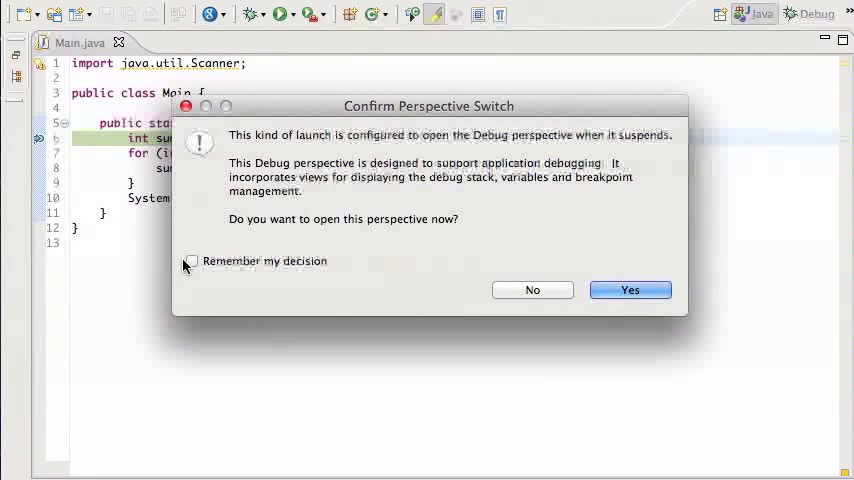
{"action": "left_click", "coordinate": [191, 261]}
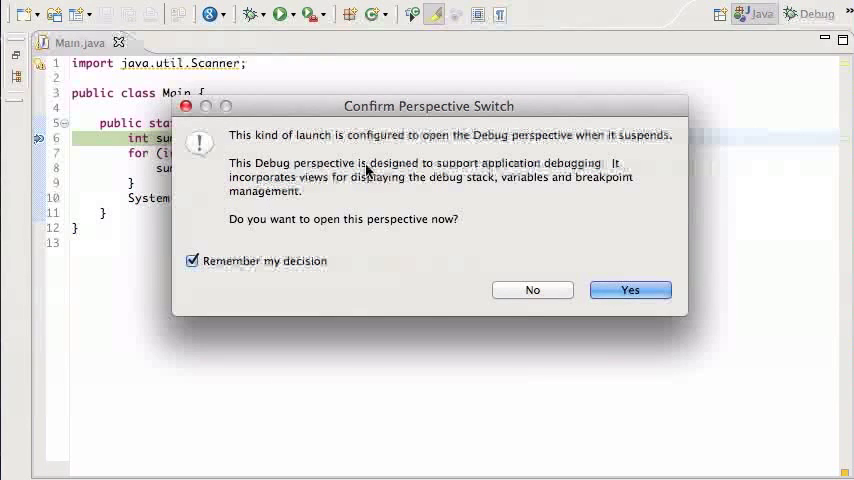
{"action": "mouse_move", "coordinate": [555, 260]}
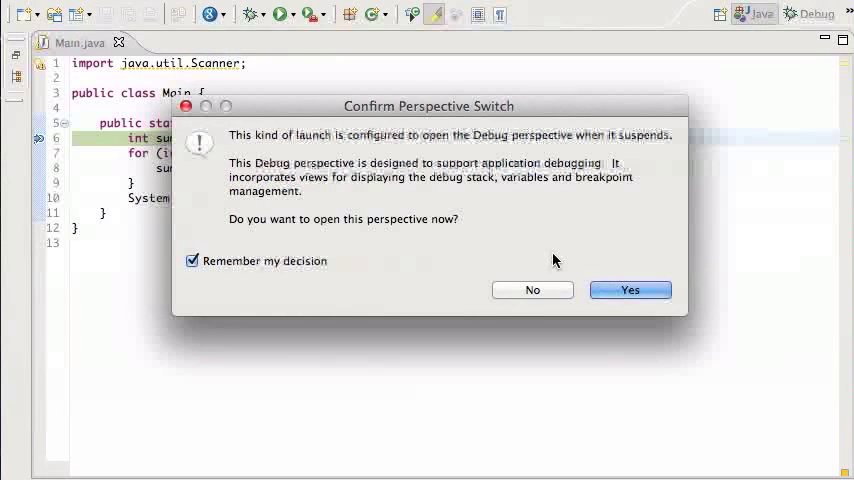
{"action": "mouse_move", "coordinate": [600, 312]}
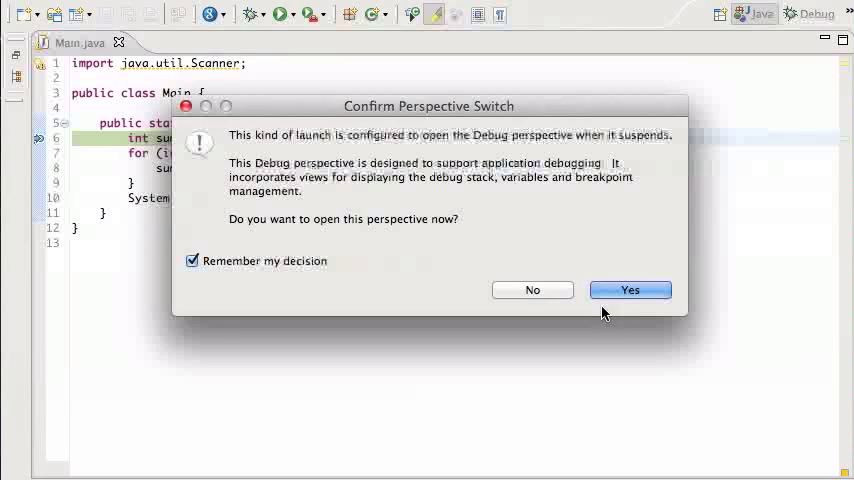
{"action": "left_click", "coordinate": [629, 290]}
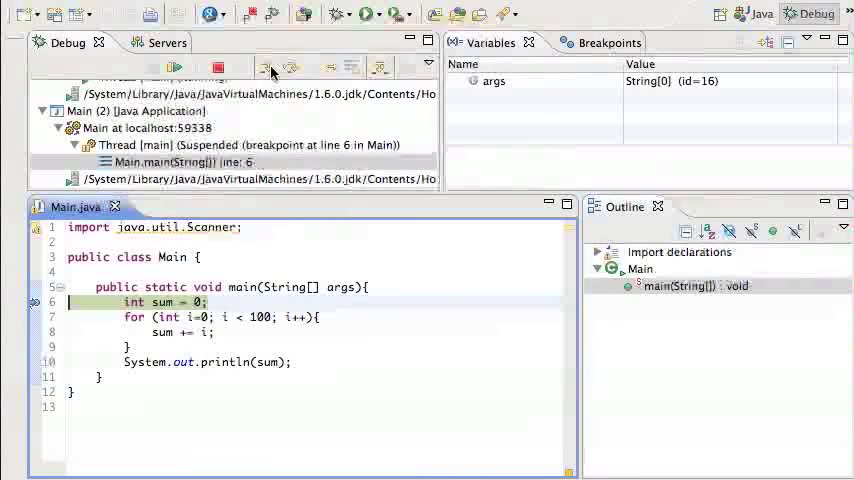
{"action": "mouse_move", "coordinate": [290, 67]}
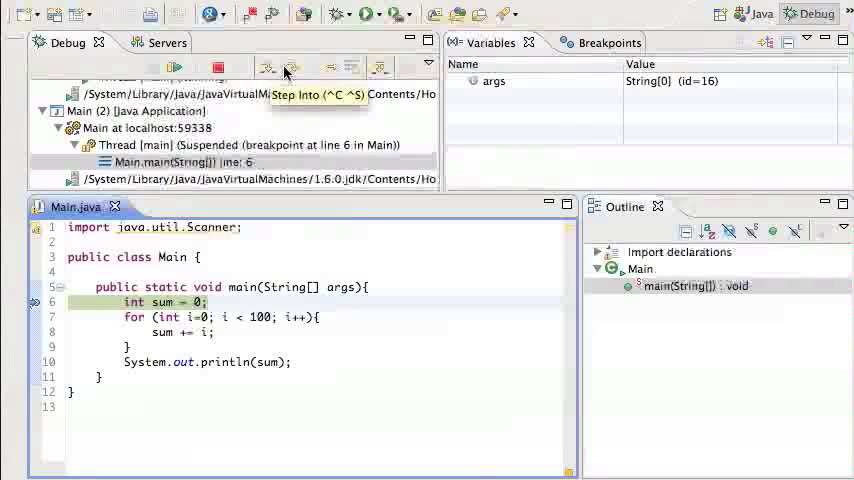
{"action": "mouse_move", "coordinate": [290, 72]}
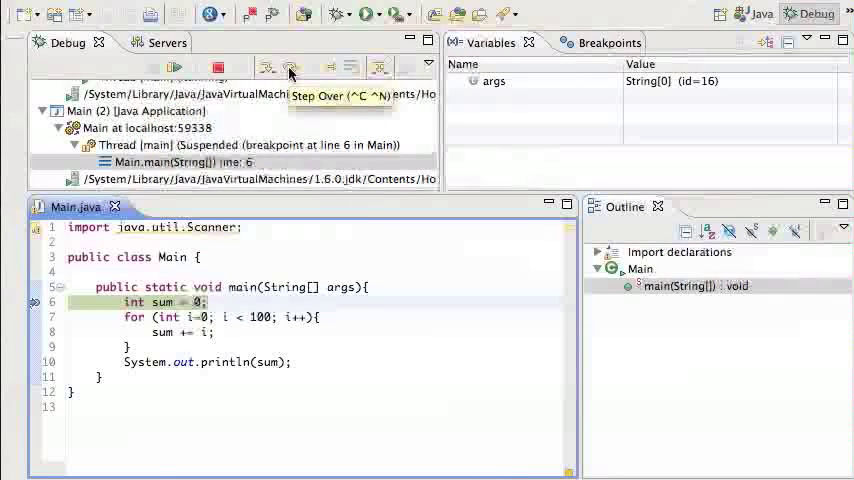
Step: Step over the loop lines until the Variables view shows sum 10 and i 4
{"action": "left_click", "coordinate": [290, 67]}
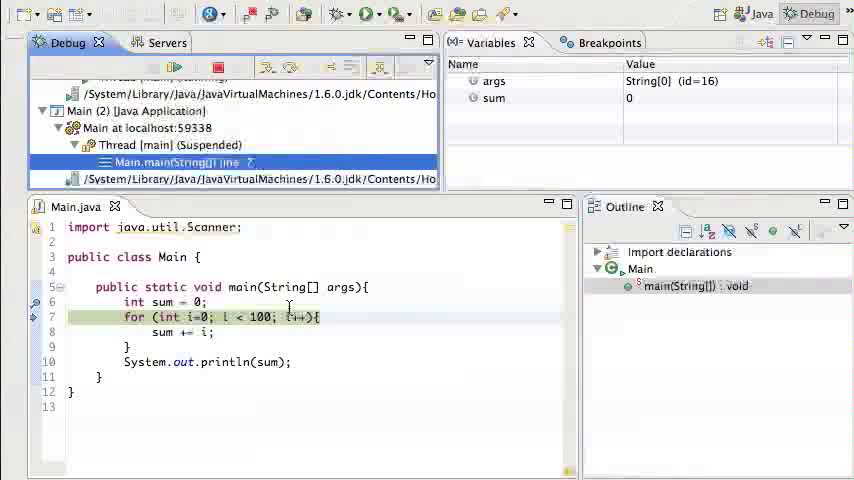
{"action": "mouse_move", "coordinate": [211, 307]}
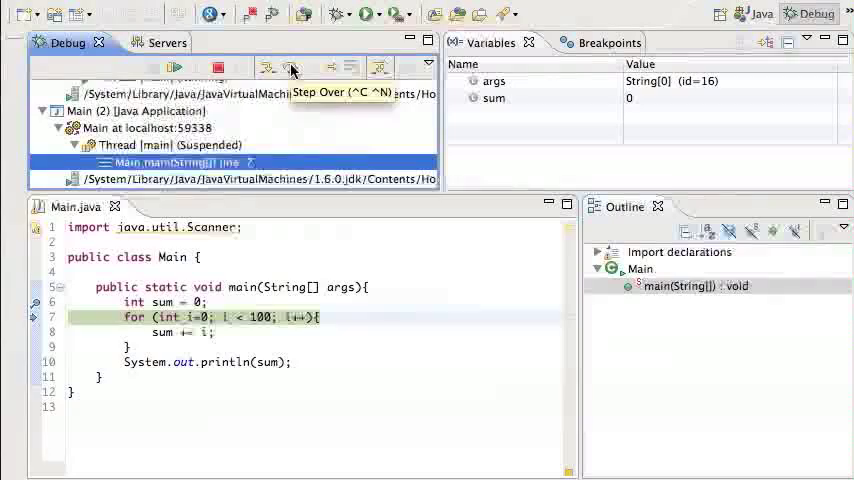
{"action": "left_click", "coordinate": [267, 67]}
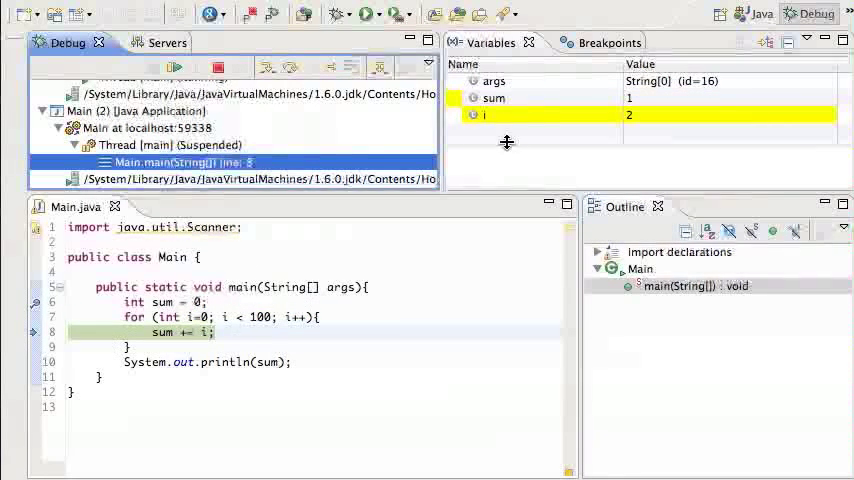
{"action": "mouse_move", "coordinate": [588, 108]}
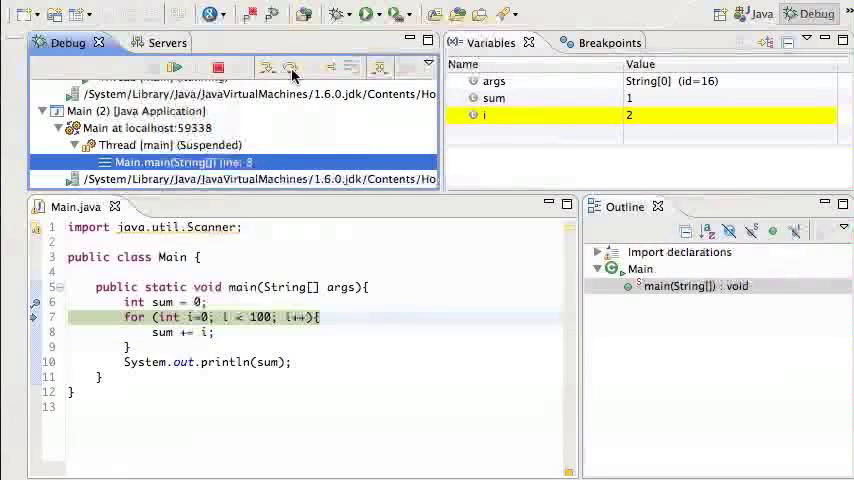
{"action": "left_click", "coordinate": [267, 67]}
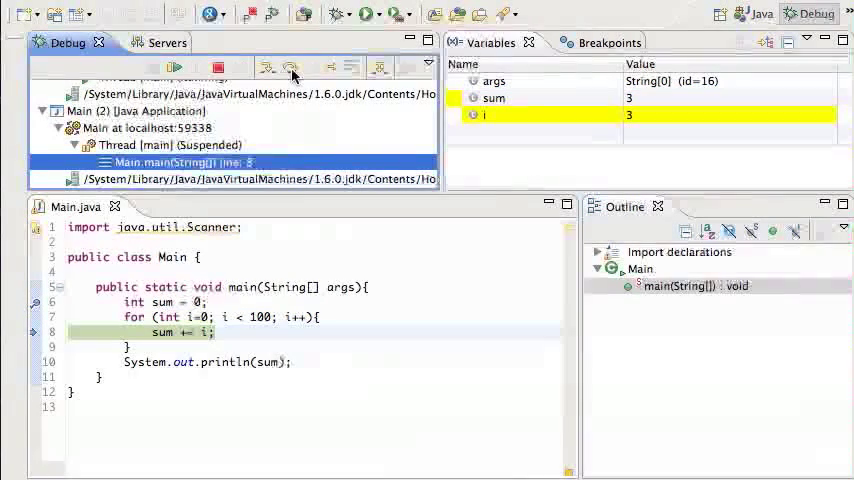
{"action": "left_click", "coordinate": [290, 67]}
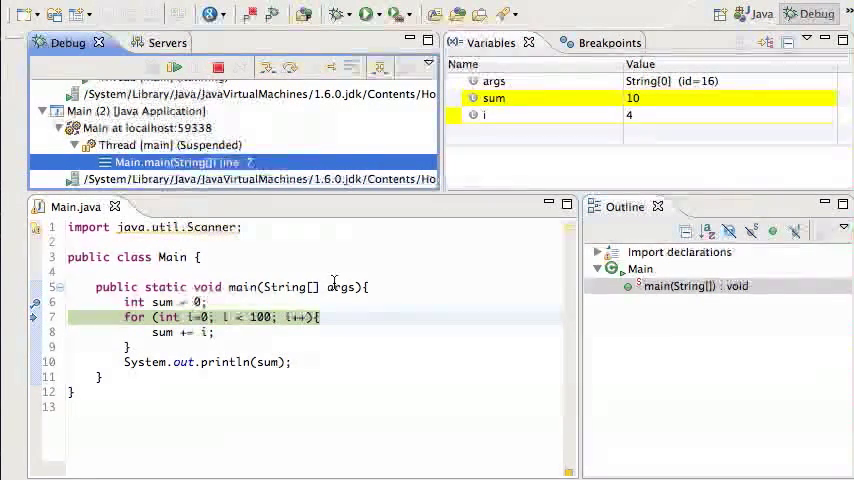
{"action": "mouse_move", "coordinate": [528, 139]}
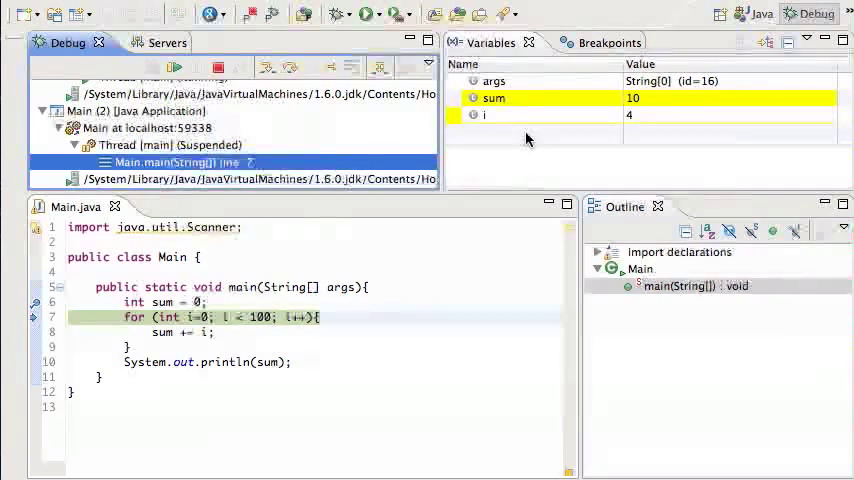
{"action": "mouse_move", "coordinate": [497, 133]}
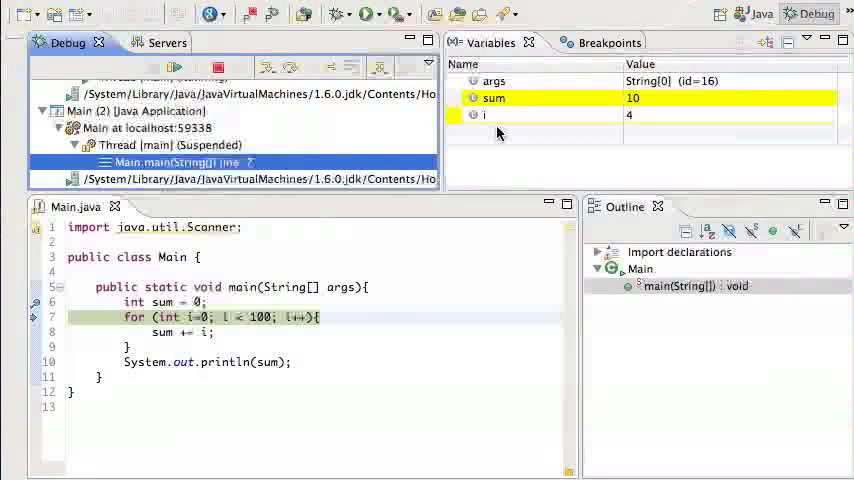
{"action": "mouse_move", "coordinate": [503, 110]}
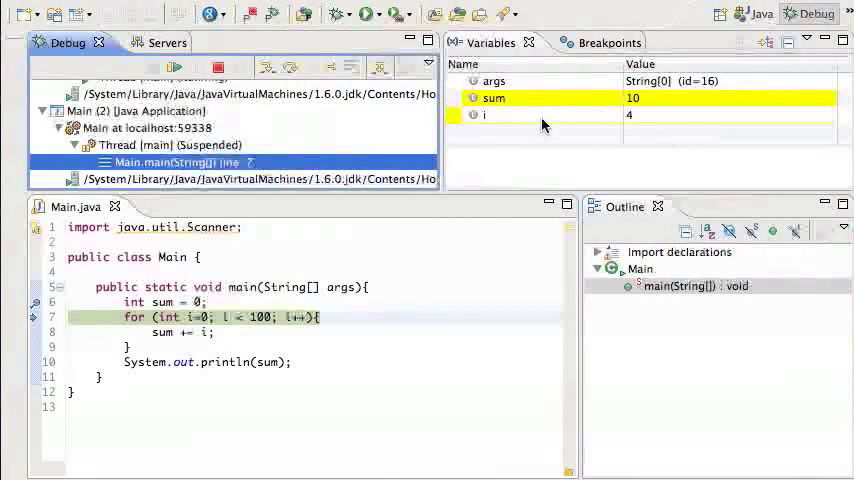
{"action": "mouse_move", "coordinate": [553, 154]}
{"action": "type", "text": "77"}
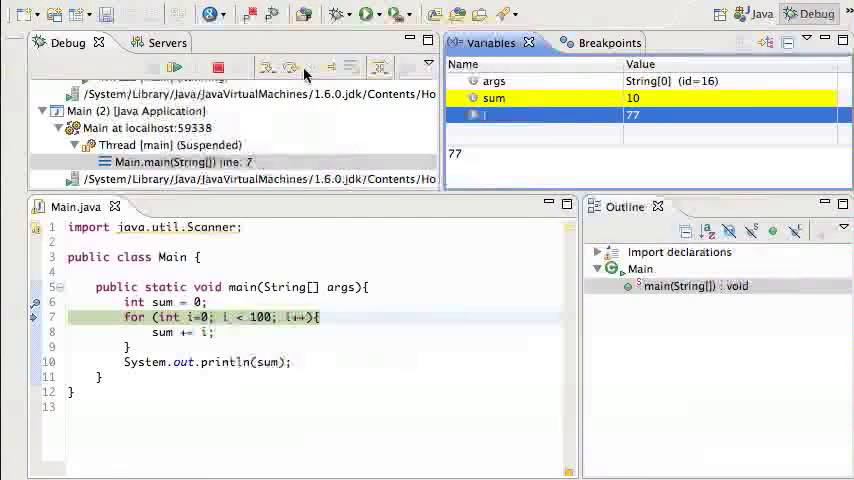
Step: Step over the loop with i set to 35, updating sum and pausing on line 7
{"action": "left_click", "coordinate": [288, 67]}
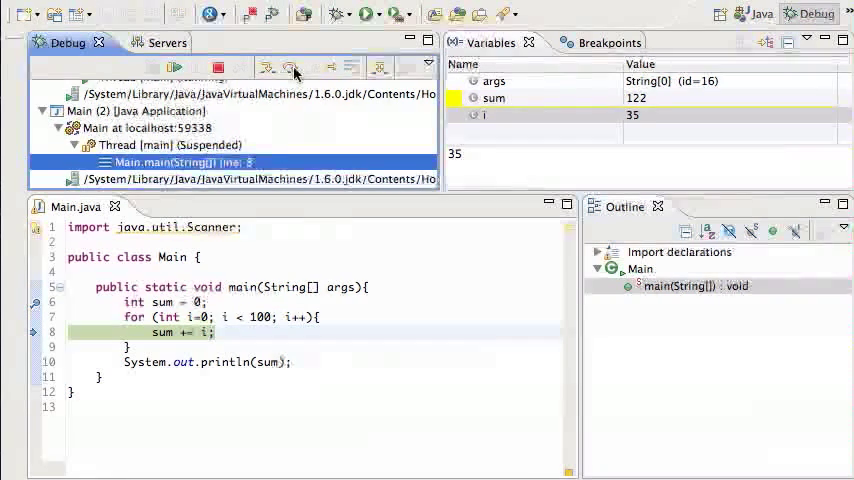
{"action": "left_click", "coordinate": [291, 67]}
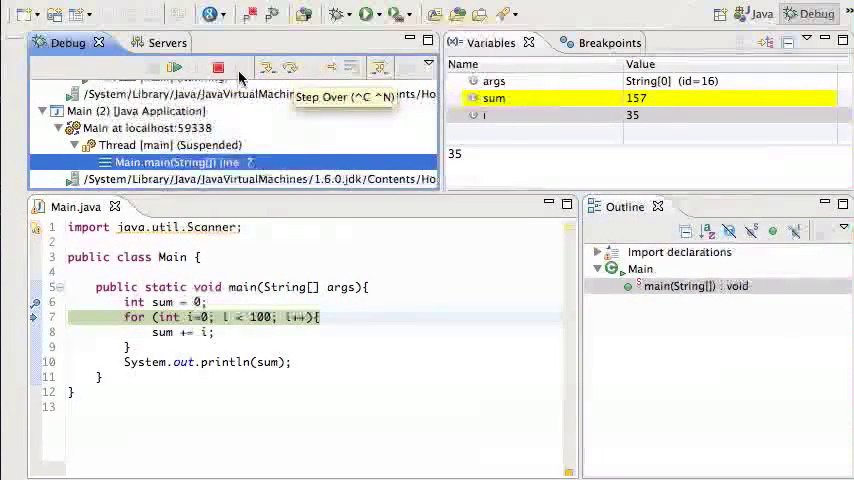
{"action": "mouse_move", "coordinate": [172, 67]}
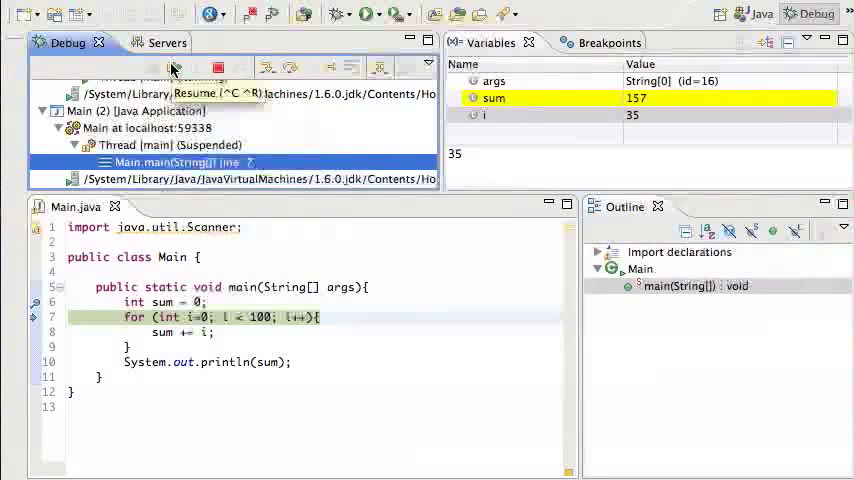
Step: Resume the program so it runs to completion with exit value 0
{"action": "left_click", "coordinate": [172, 67]}
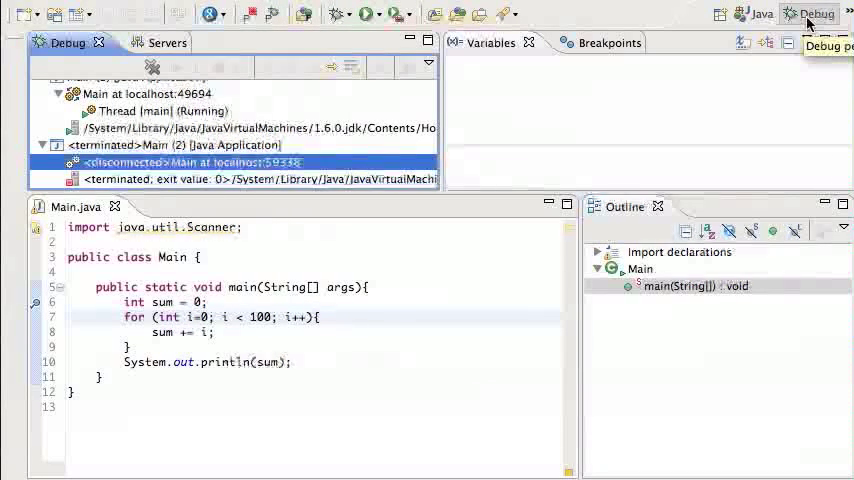
{"action": "mouse_move", "coordinate": [760, 14]}
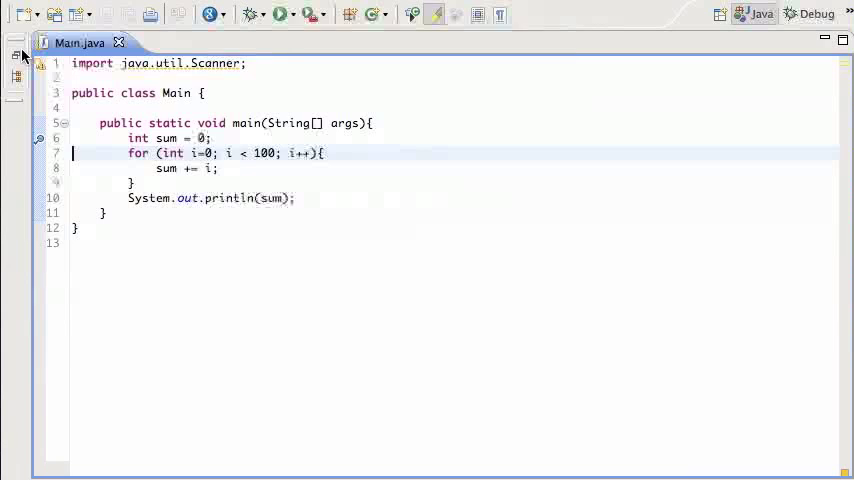
Step: Restore the minimized Package Explorer listing helloworld and hi beside Main.java
{"action": "left_click", "coordinate": [16, 56]}
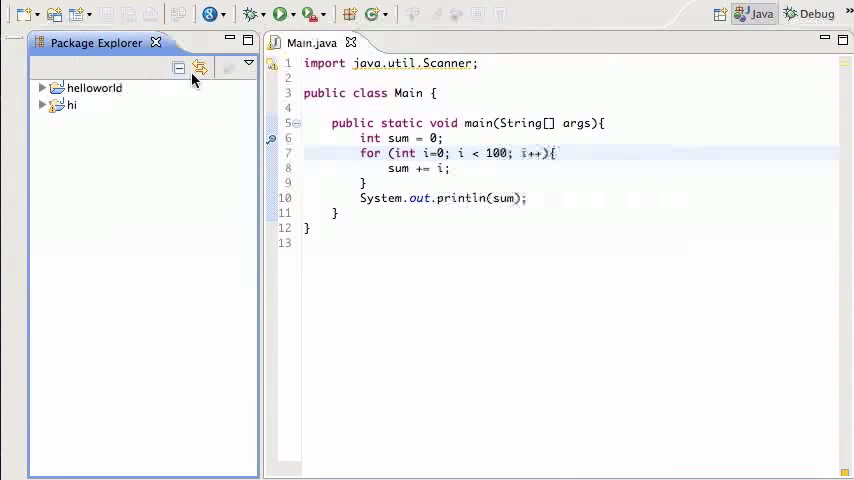